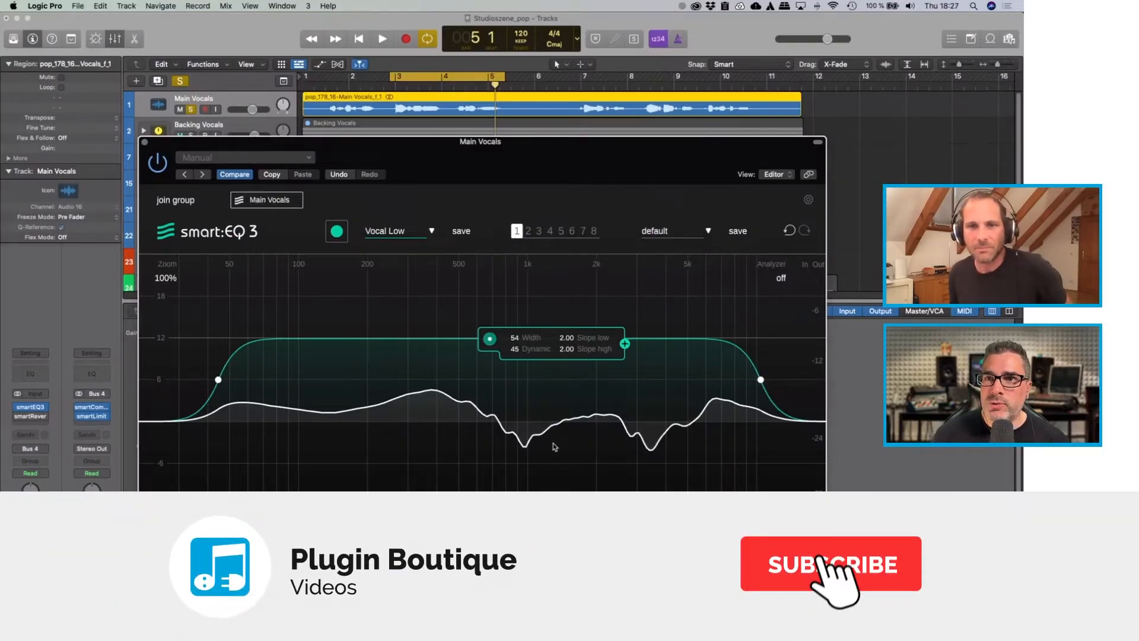
{"action": "left_click", "coordinate": [831, 564]}
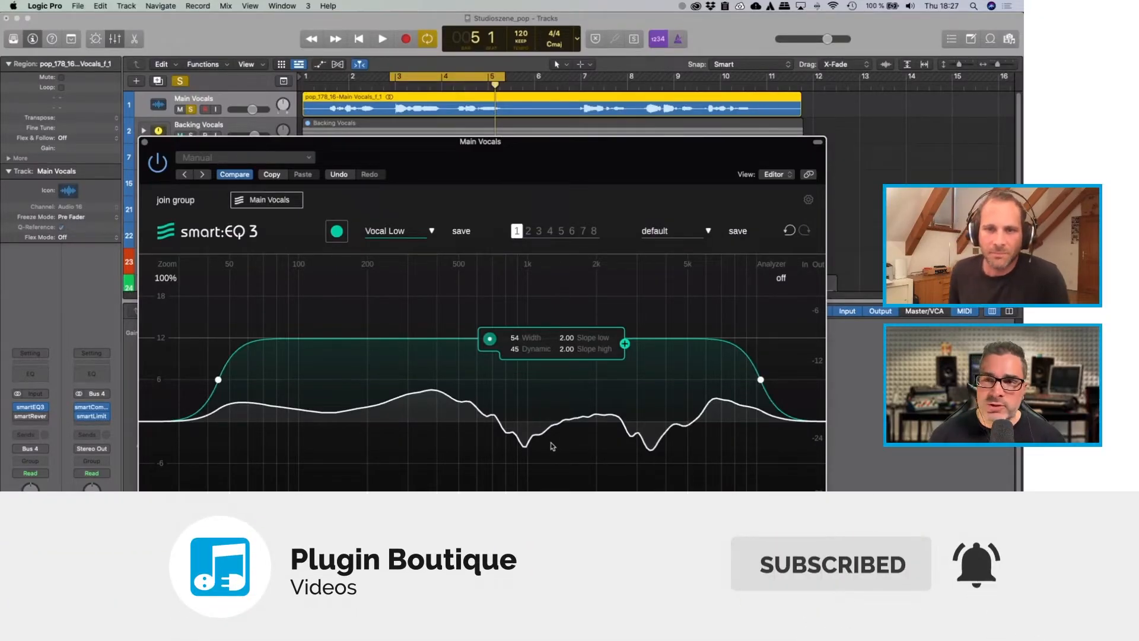